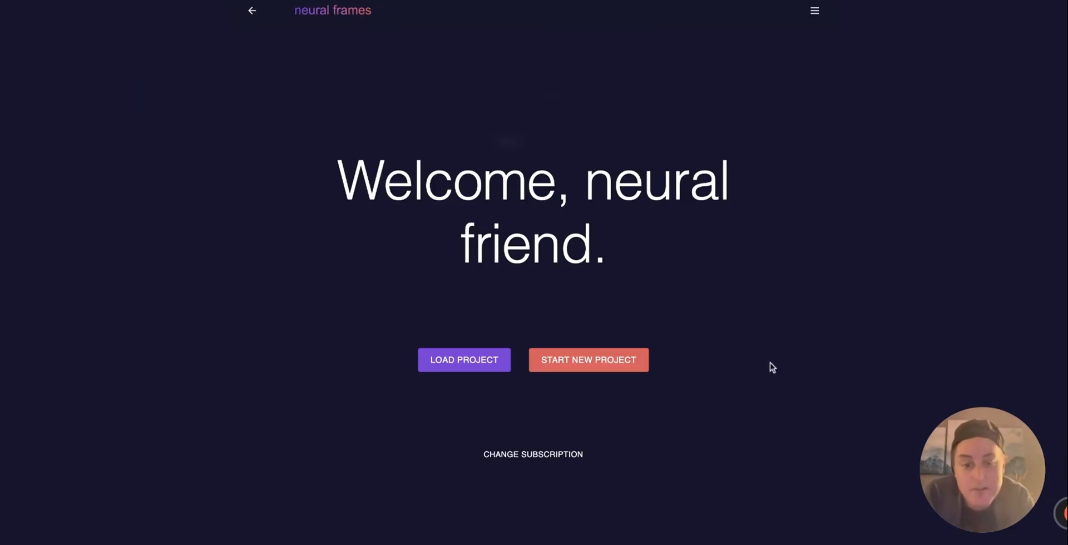
Open the logo video project with its black-background neural frames logo prompt.
click(588, 360)
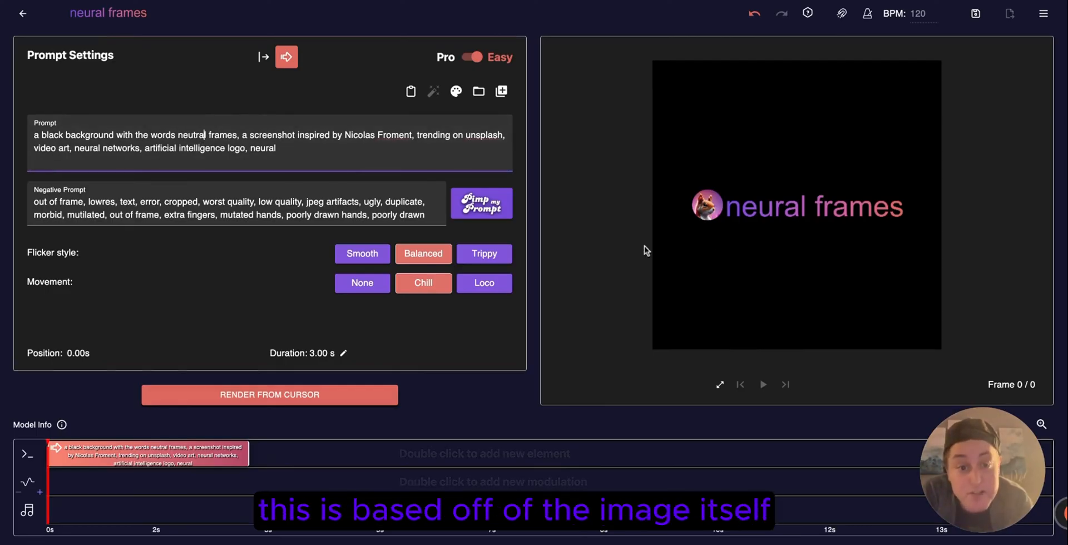
mouse_move(610, 292)
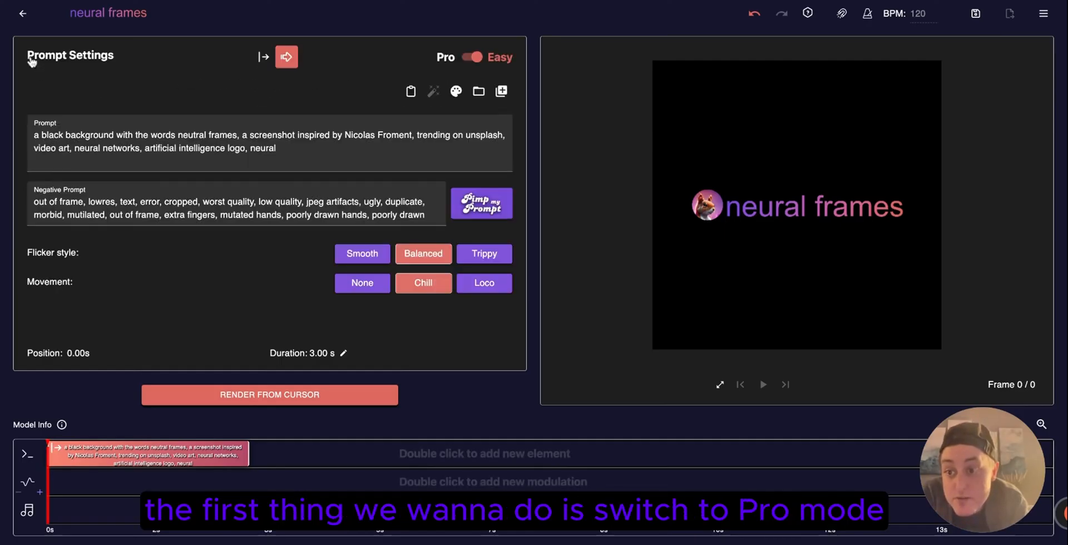
Switch to Pro mode and load the saved parameter set: strength 0.4, smooth 9, edge echo 0.5, zoom -1.
click(472, 57)
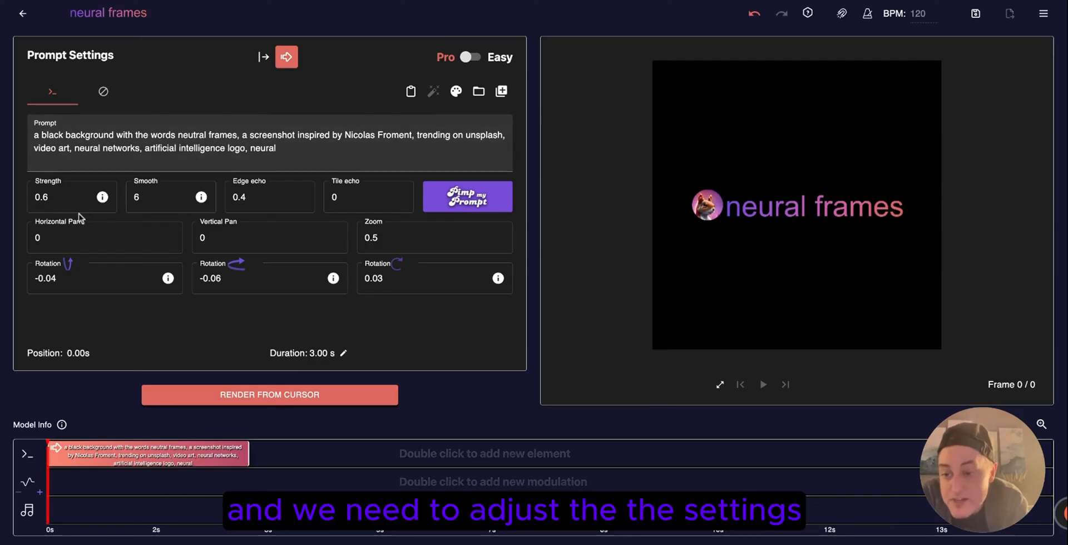
mouse_move(532, 137)
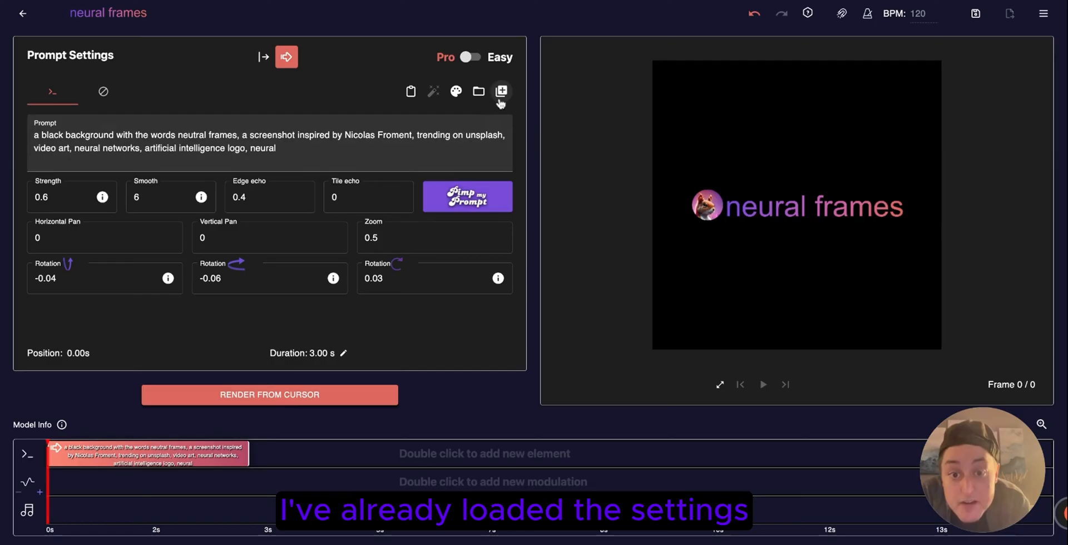
click(501, 91)
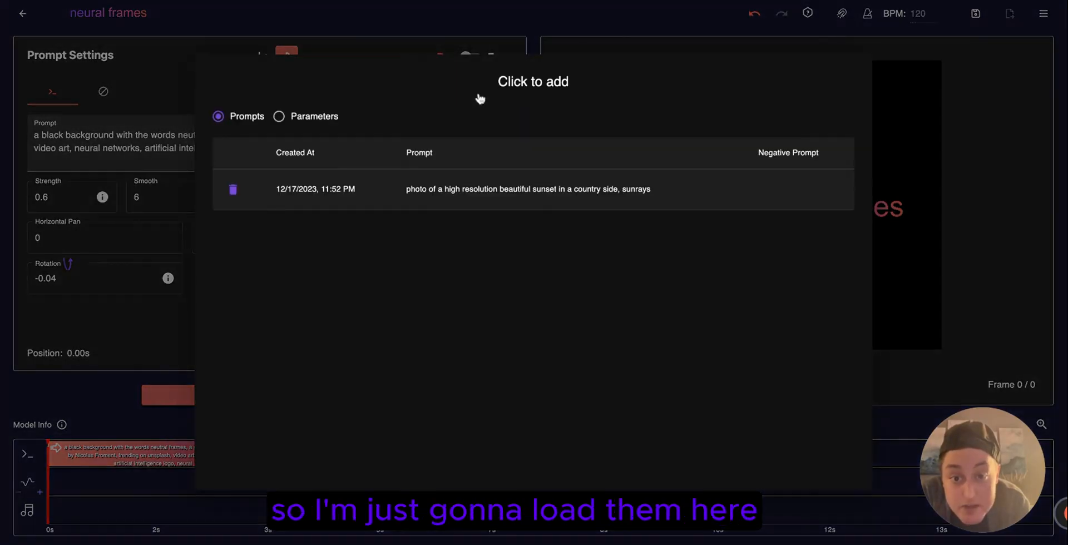
click(278, 116)
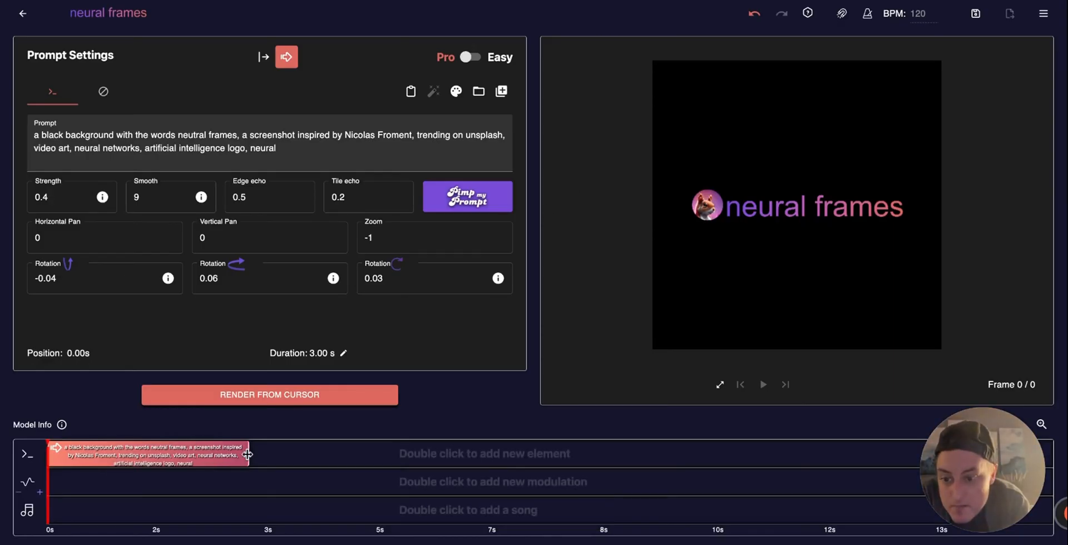
Shorten the first prompt block to about 0.81 s on the timeline.
drag(248, 454, 117, 454)
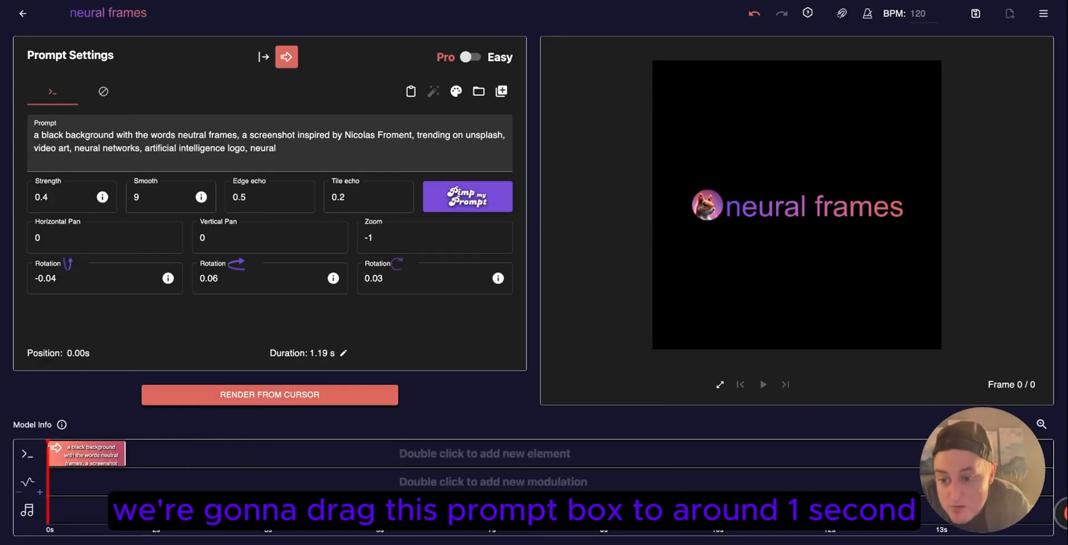
drag(125, 454, 96, 454)
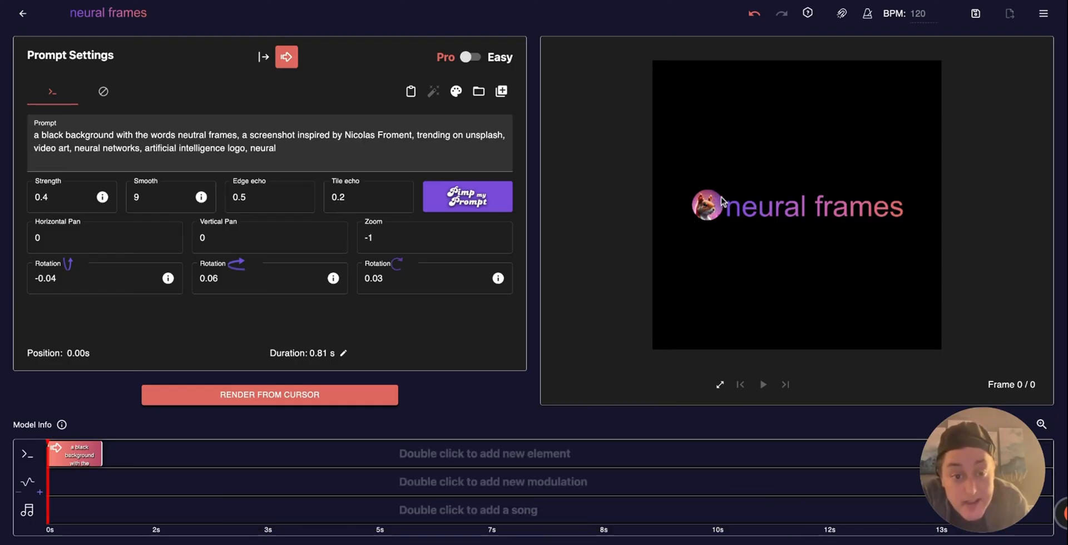
mouse_move(628, 204)
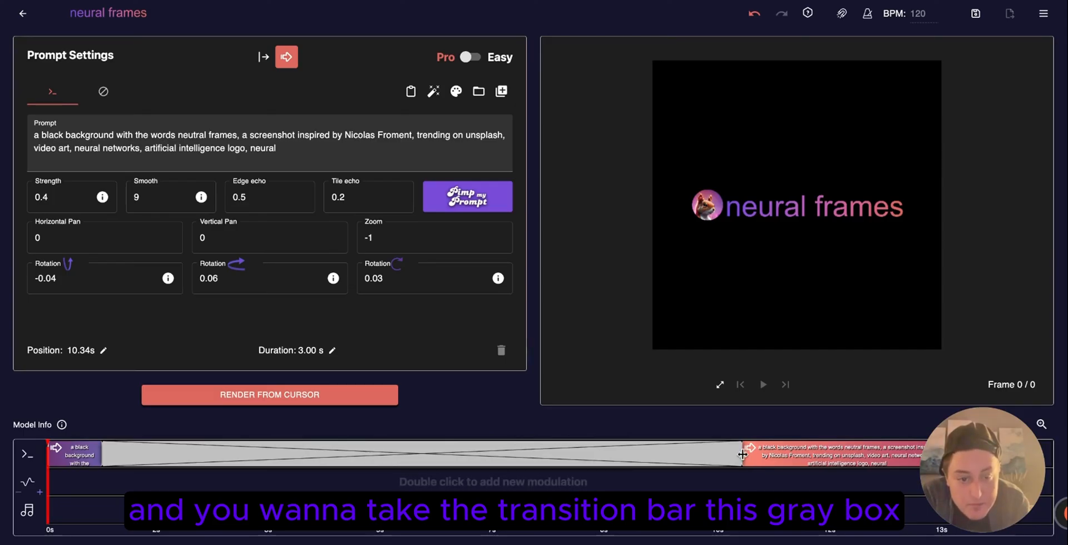
Stretch the transition and move the second prompt to the timeline's end near 13 s.
drag(741, 453, 885, 453)
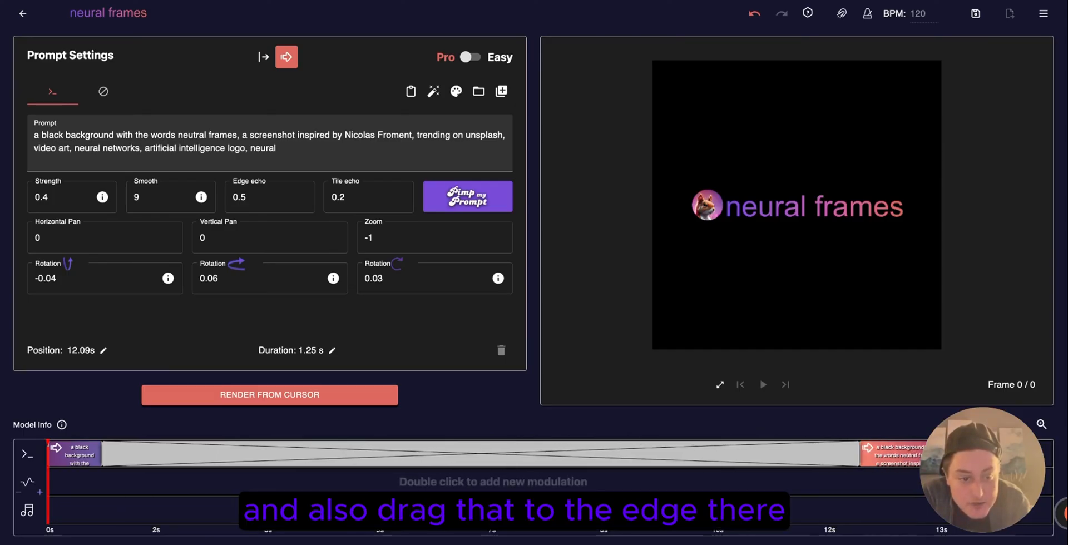
drag(895, 453, 953, 453)
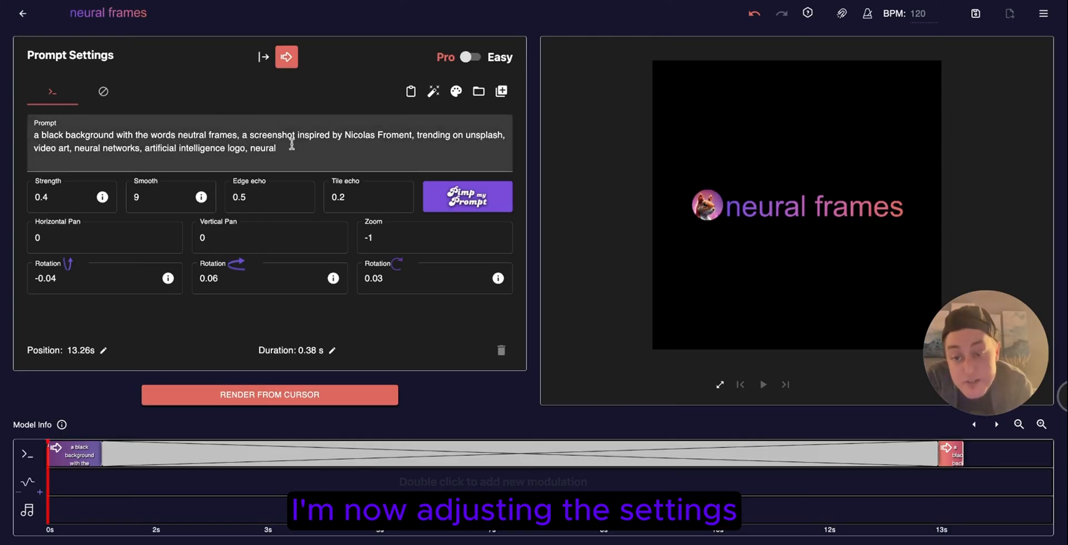
mouse_move(324, 160)
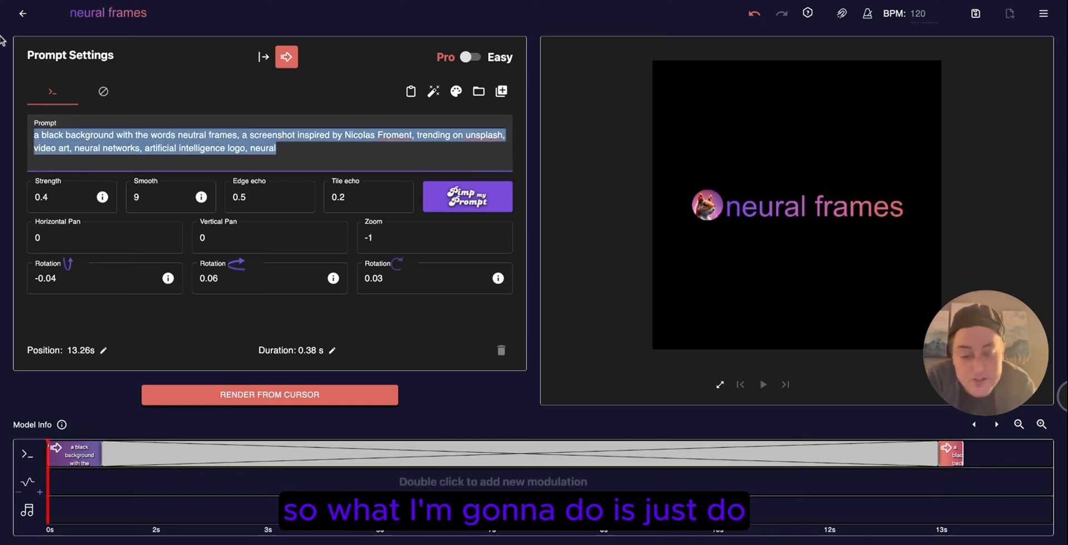
Rewrite the second prompt as 'neural networks, electric, technology, abstract, space', fixing the misspelled word.
text(neural networks, electricy)
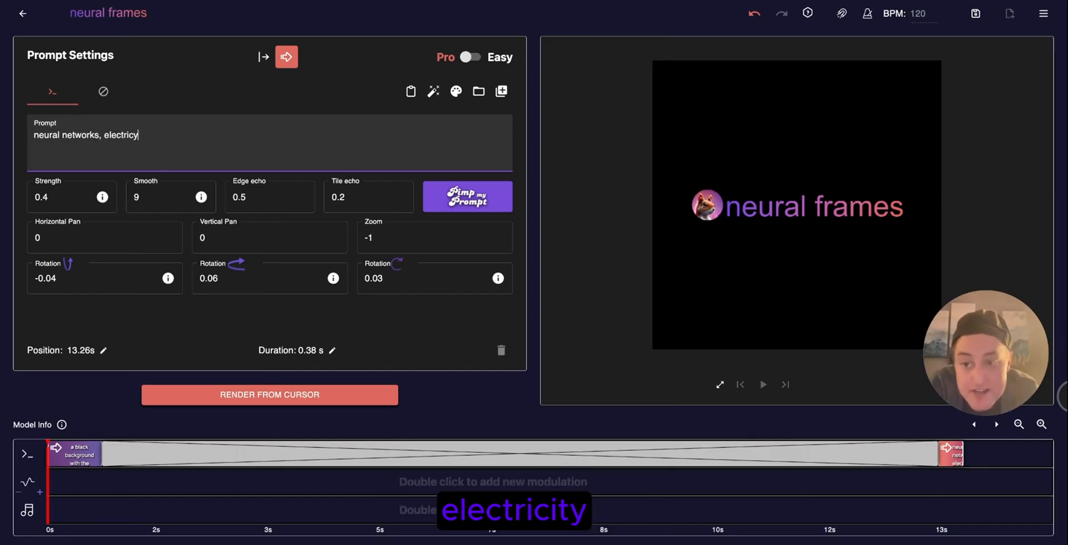
text(, technology, abstract,)
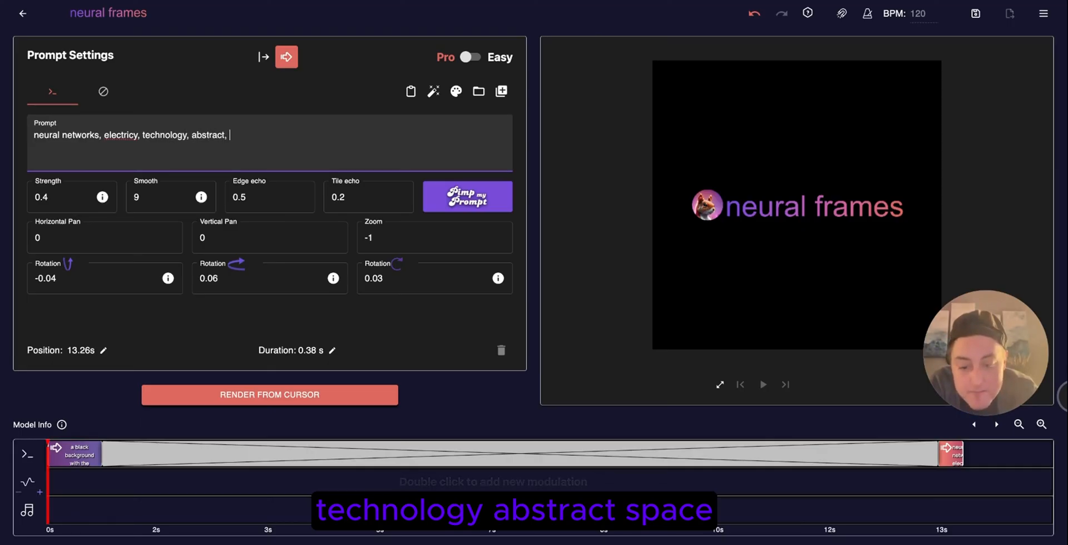
text(space)
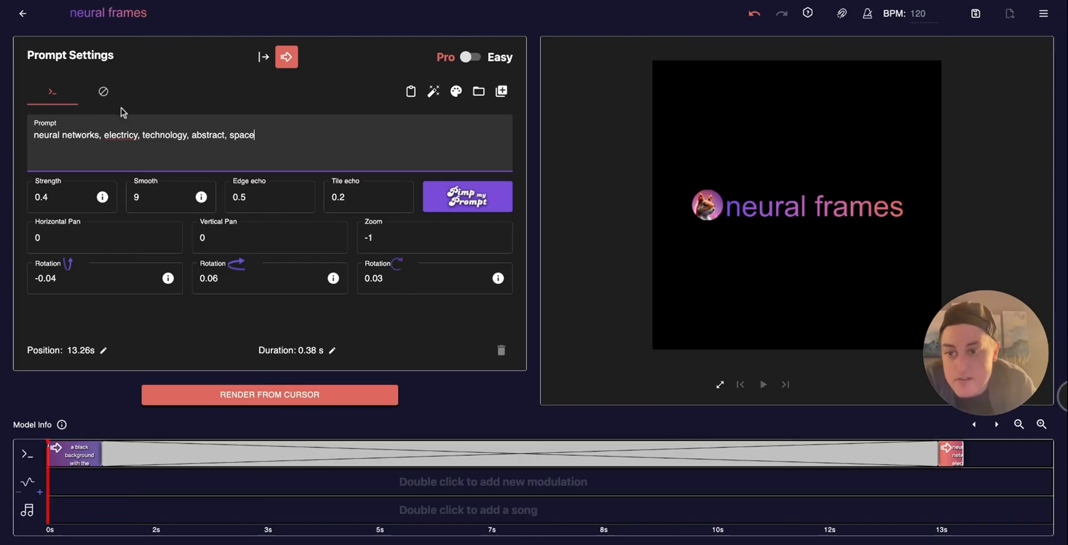
double_click(120, 136)
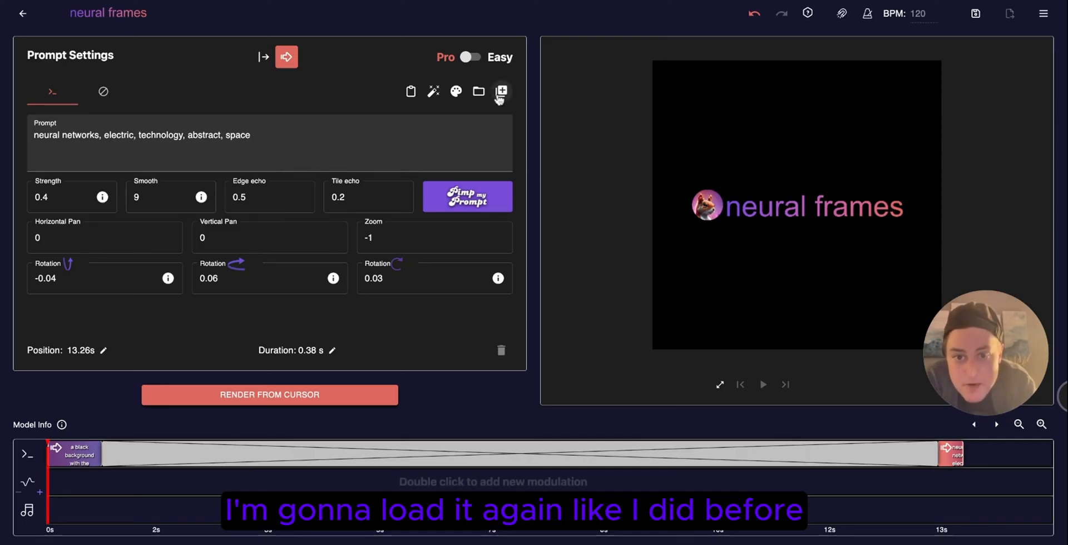
Give the second prompt strength 0.6, zoom -5, rotation 4 and launch Render From Cursor.
click(476, 91)
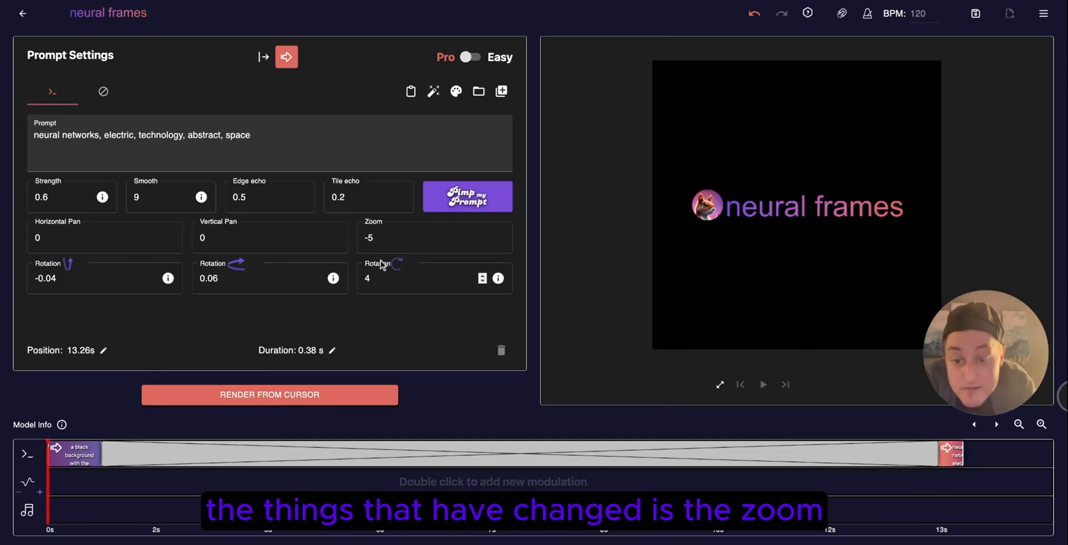
click(416, 238)
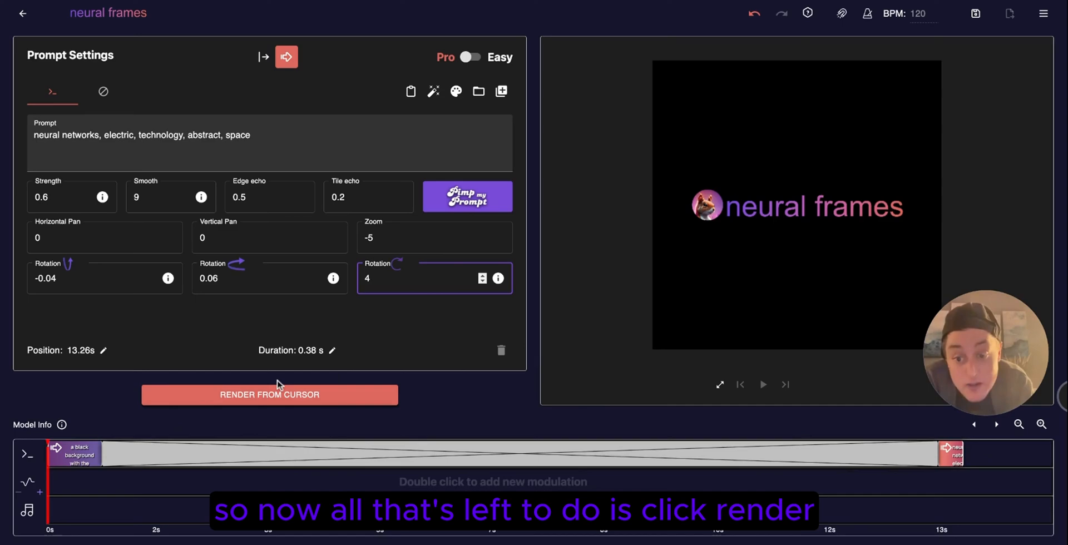
click(269, 395)
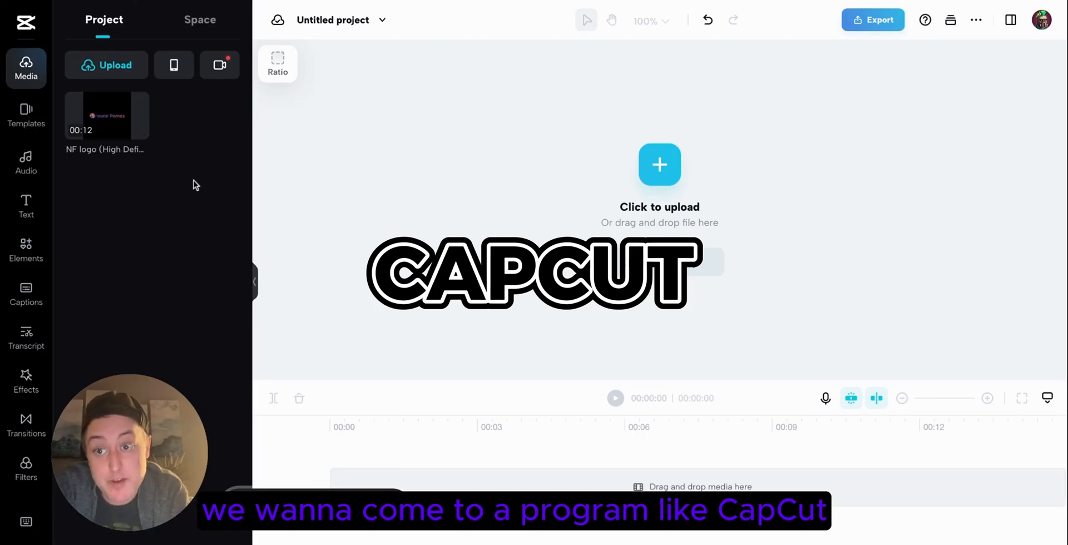
Place the rendered 12-second logo clip on the CapCut timeline and reverse its playback.
drag(107, 116, 449, 484)
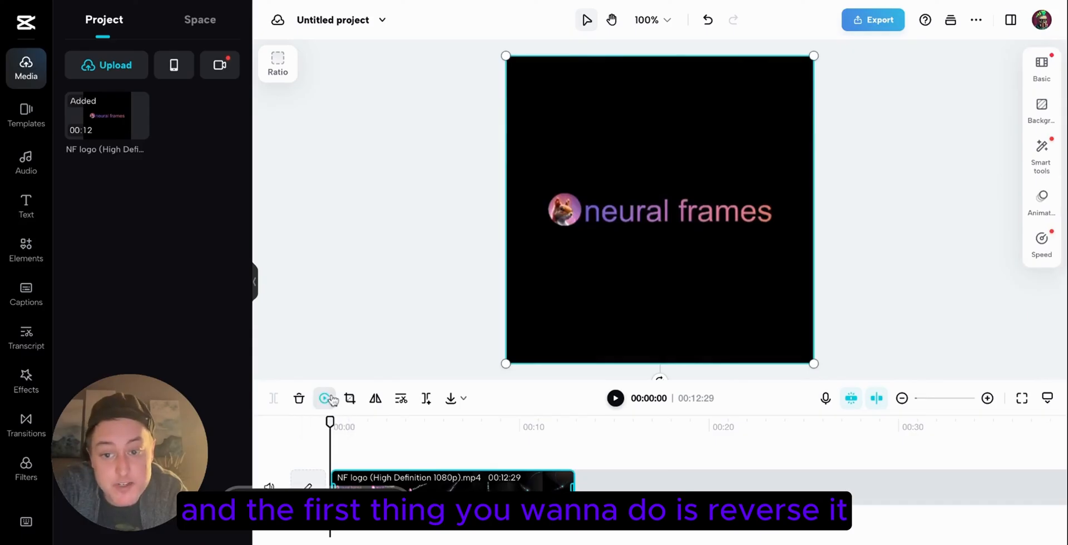
click(324, 399)
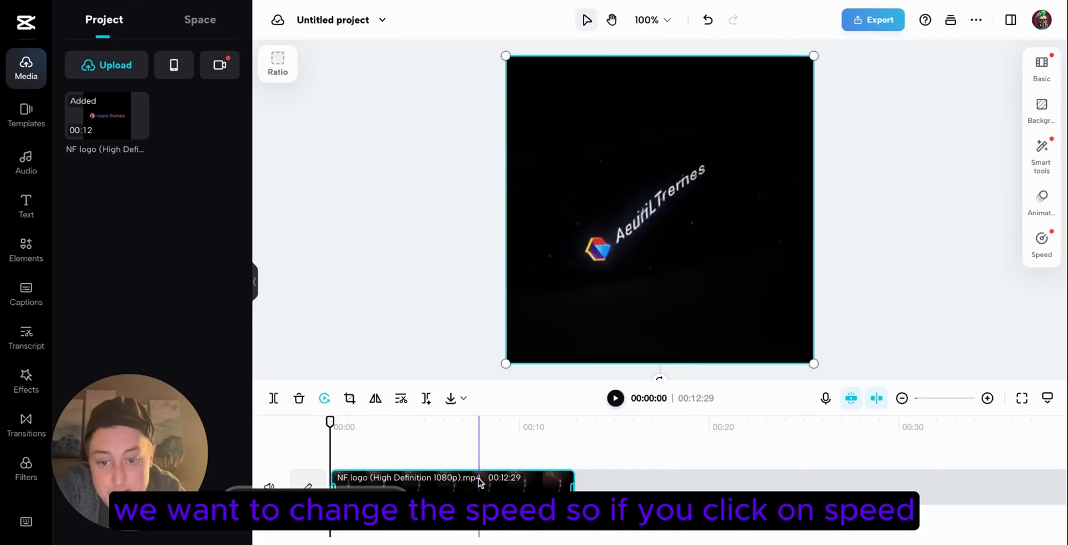
Apply a custom speed curve raising early points to about 6x, cutting the clip to 7.8 s.
click(1041, 241)
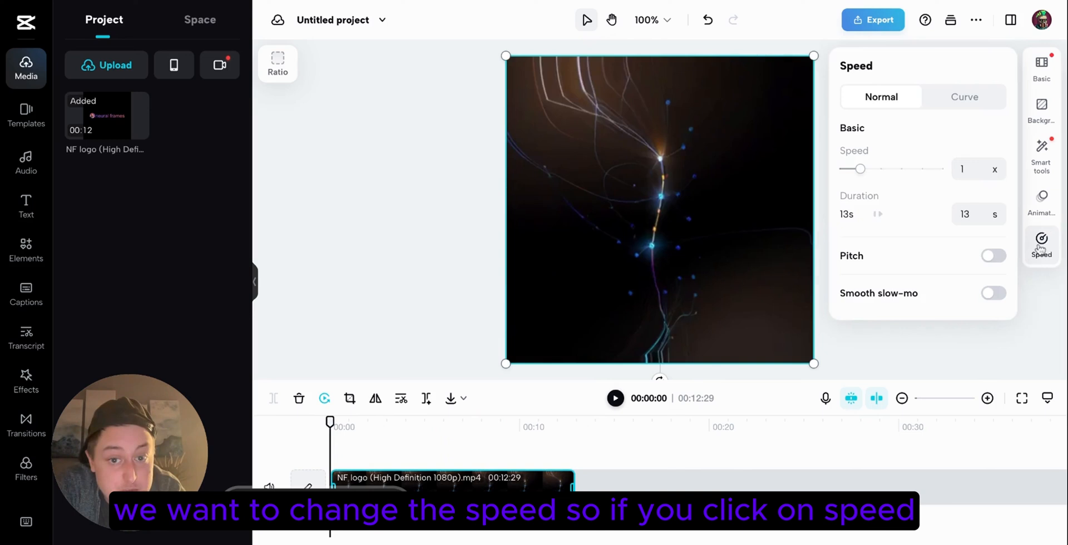
click(963, 97)
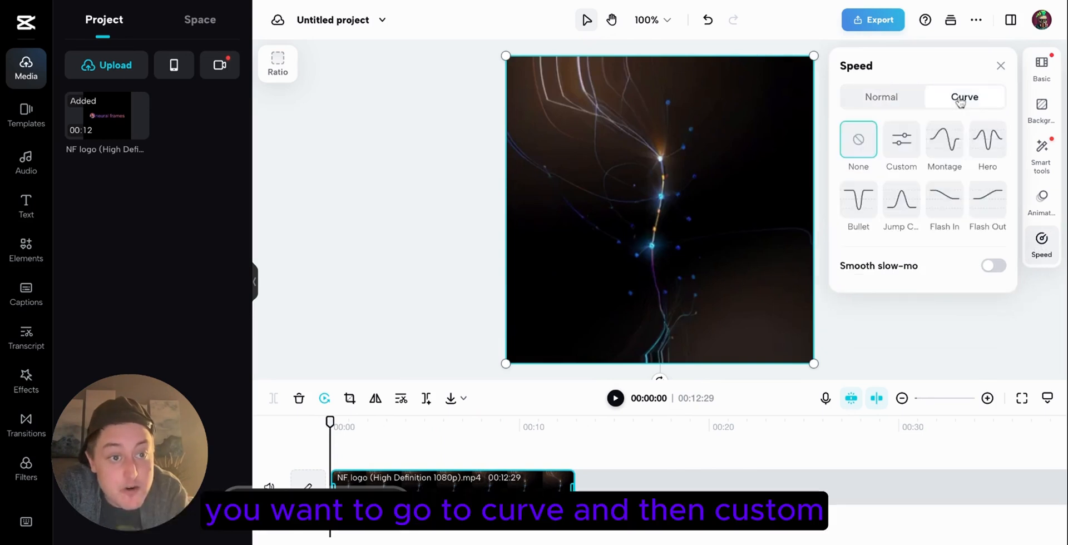
click(901, 140)
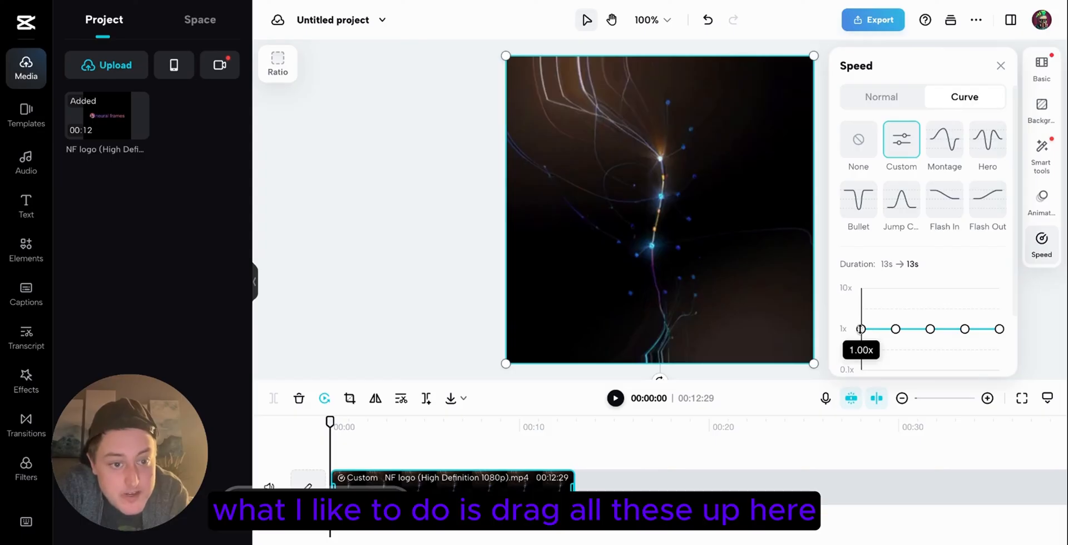
drag(860, 329, 859, 304)
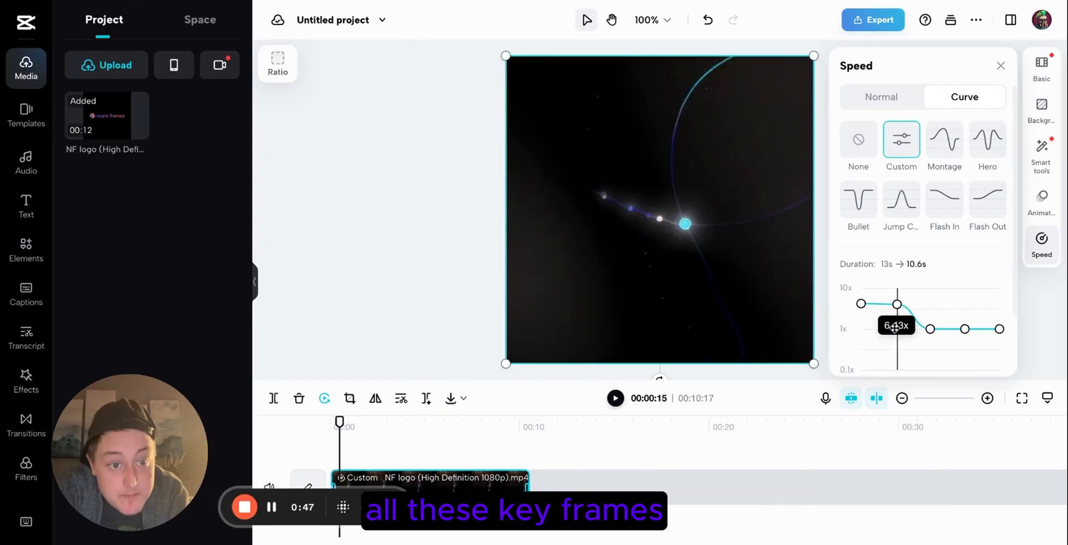
drag(896, 304, 931, 311)
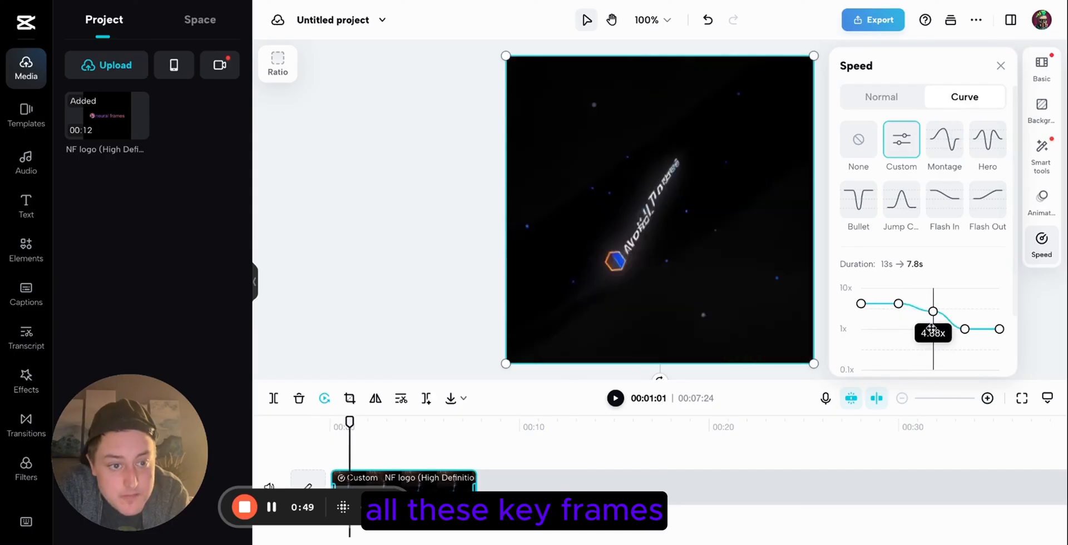
drag(933, 311, 935, 304)
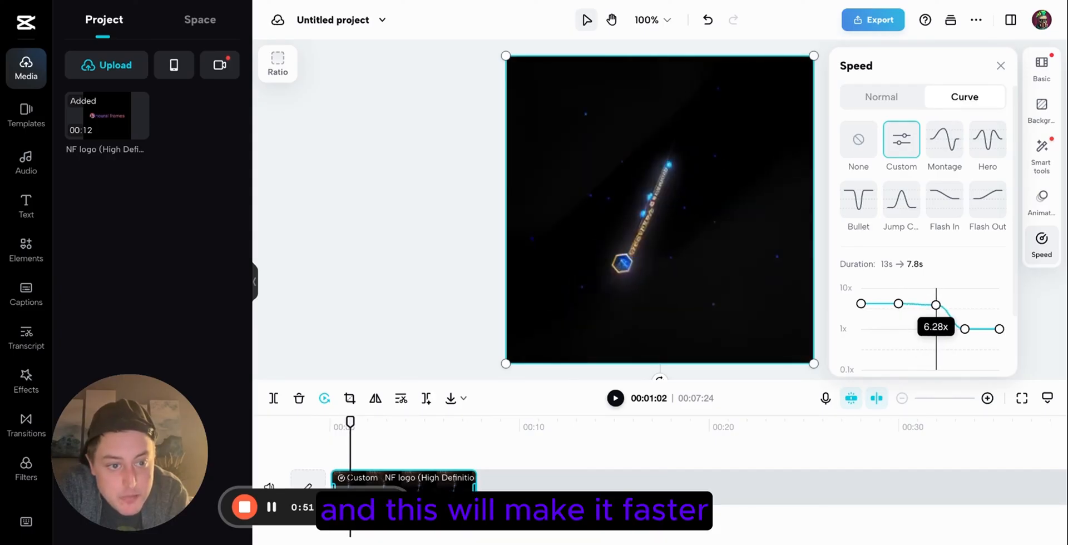